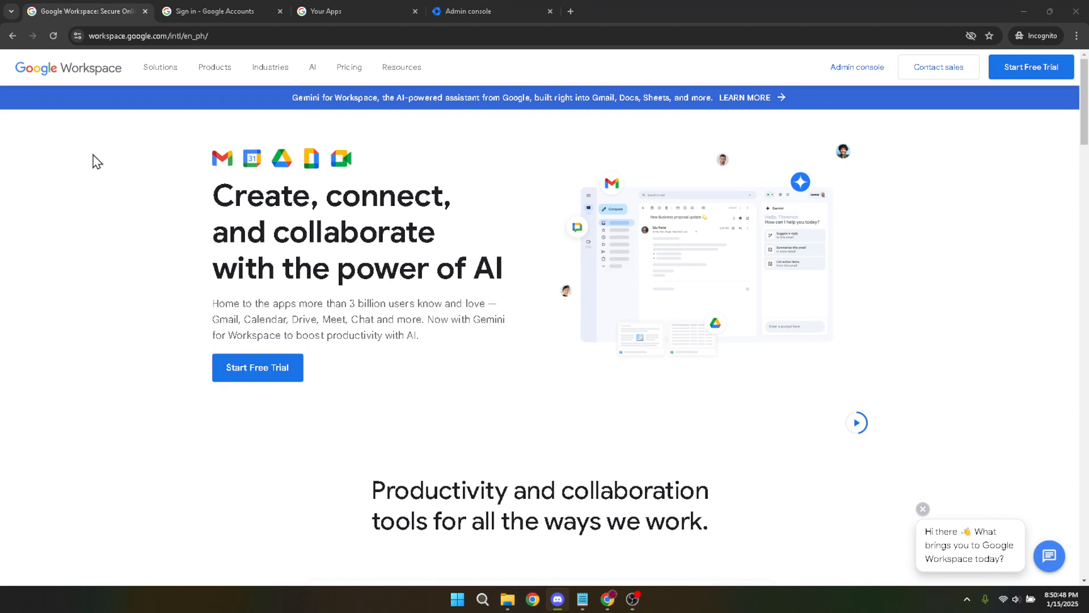
pyautogui.moveTo(764, 443)
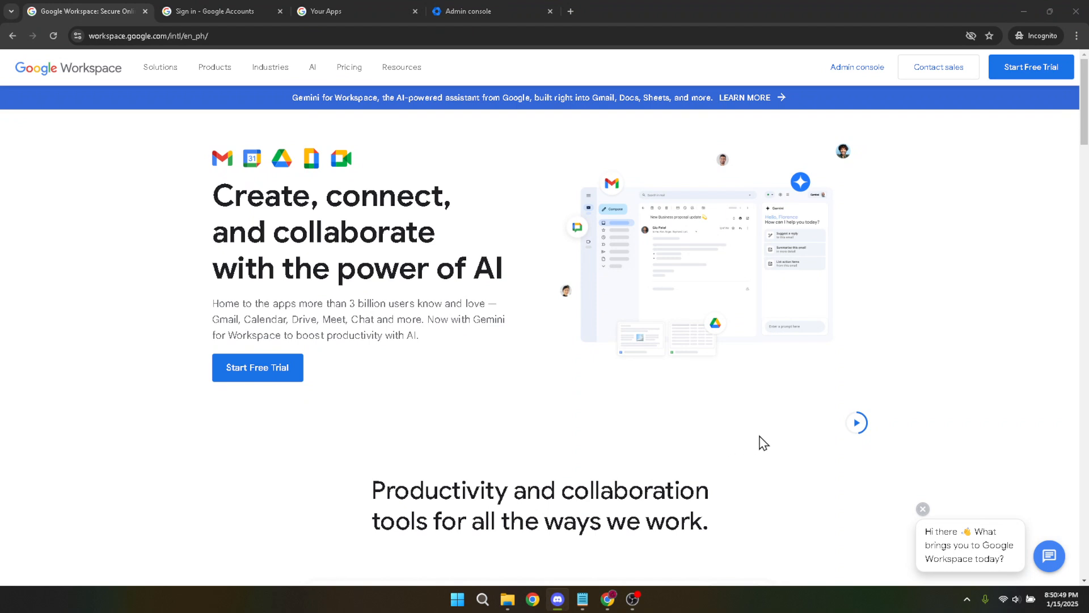
pyautogui.moveTo(901, 389)
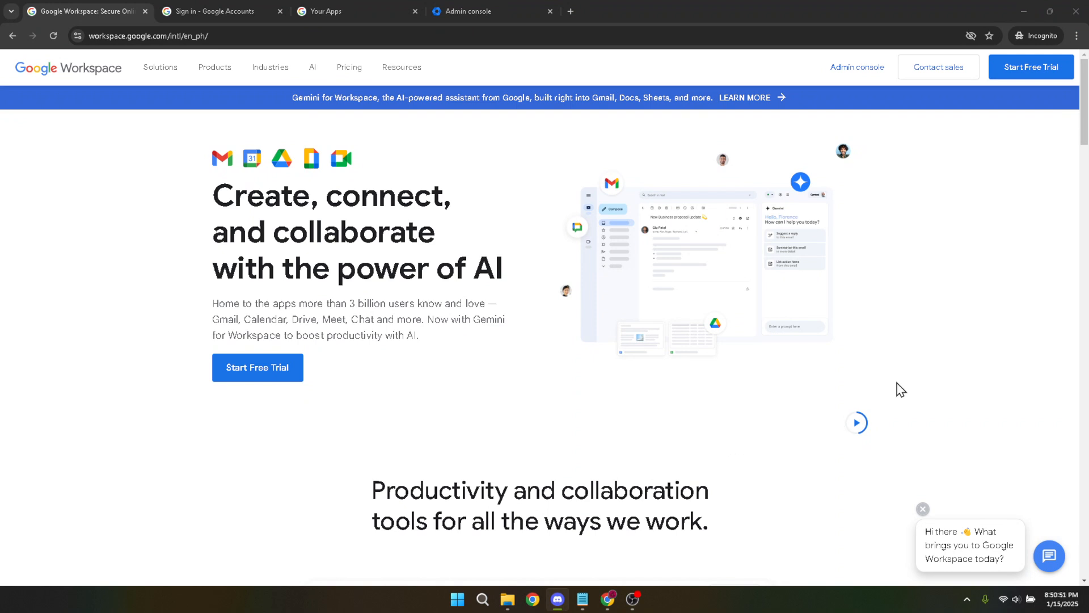
pyautogui.moveTo(902, 386)
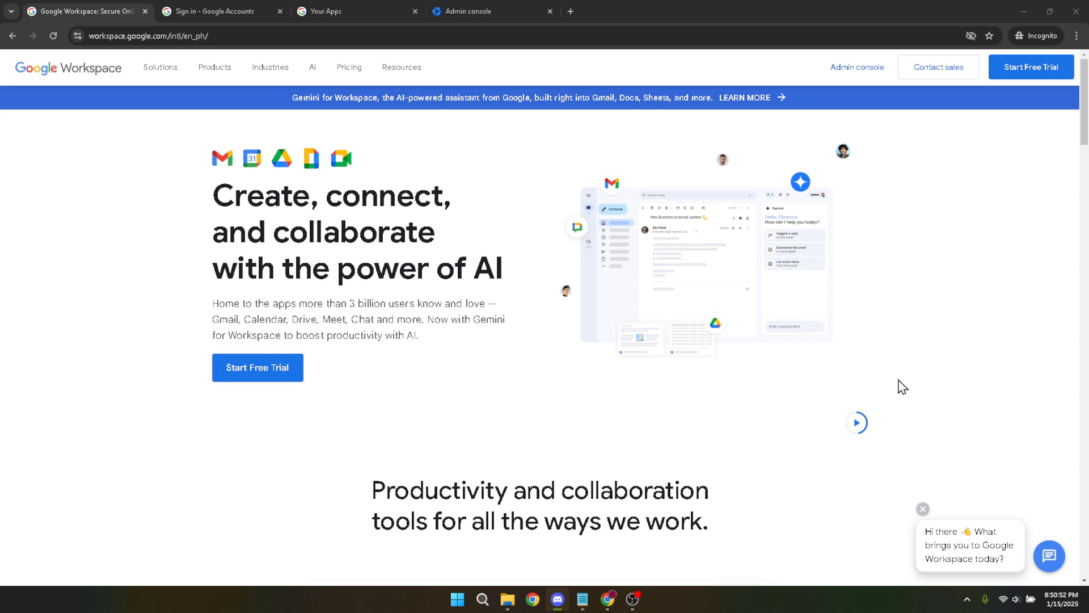
pyautogui.moveTo(619, 298)
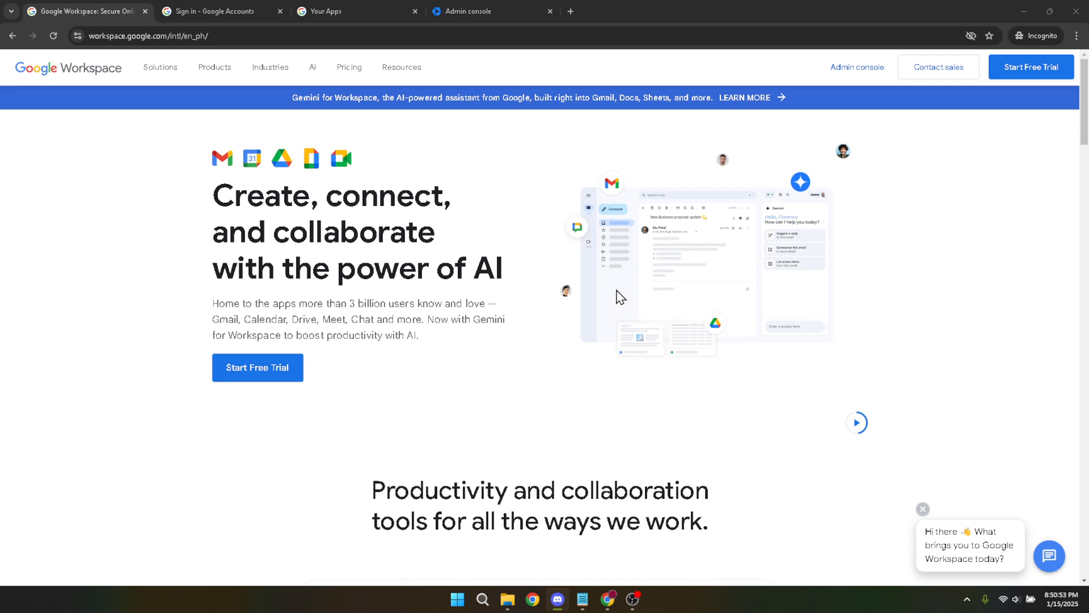
pyautogui.moveTo(739, 54)
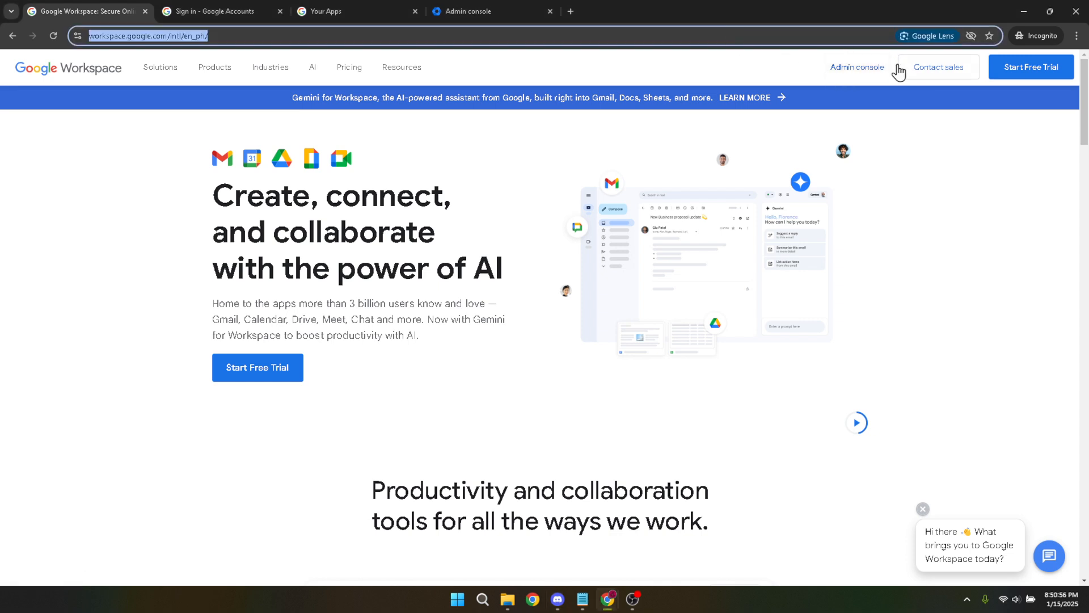
pyautogui.moveTo(857, 67)
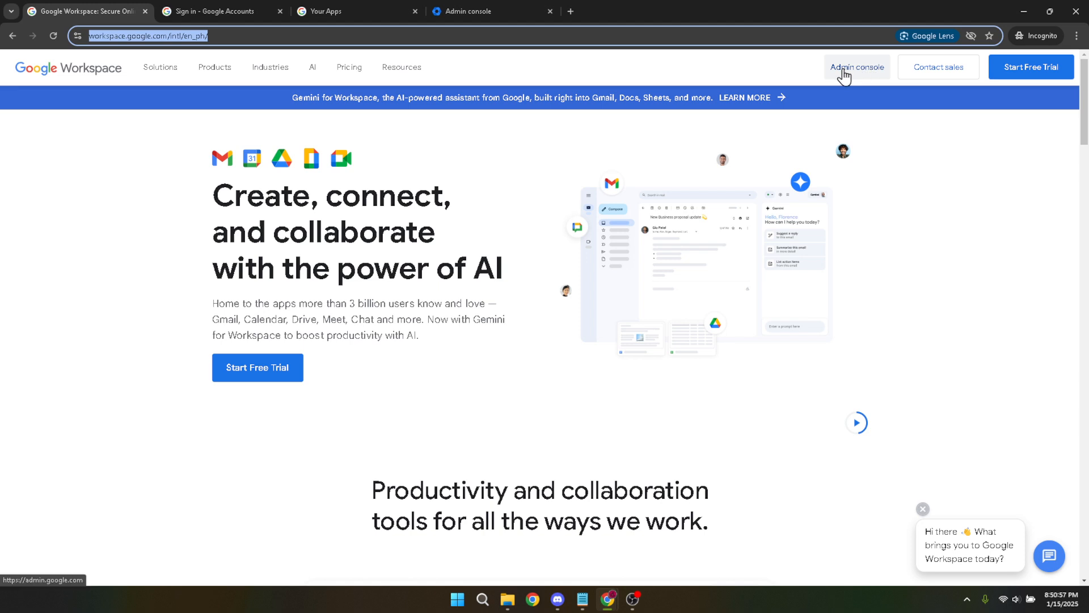
pyautogui.moveTo(542, 21)
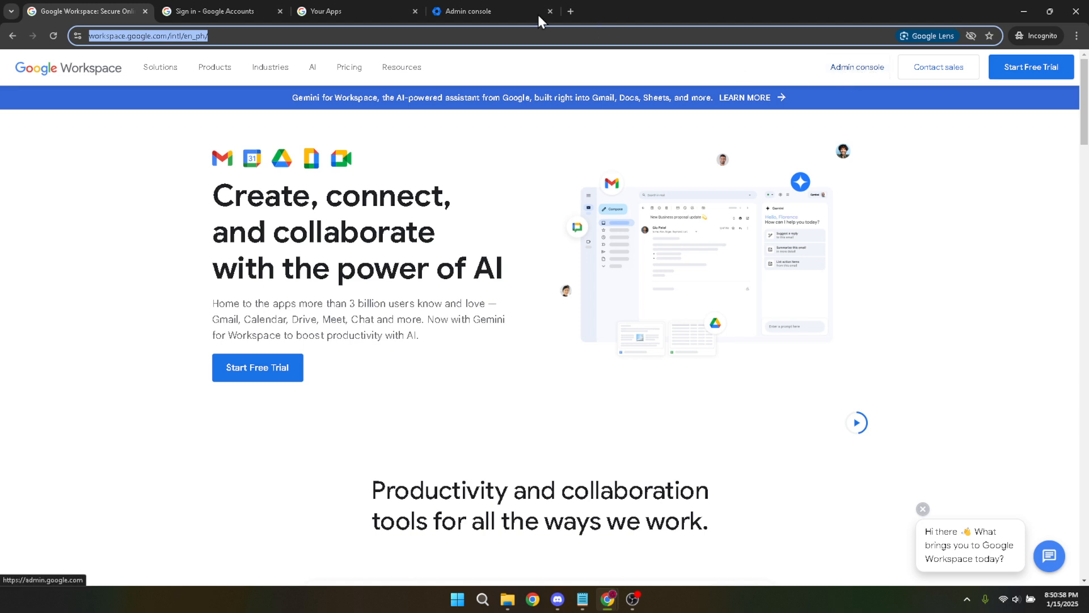
# Bring up the Google Accounts password prompt for admin.google.com sign-in.
pyautogui.click(216, 11)
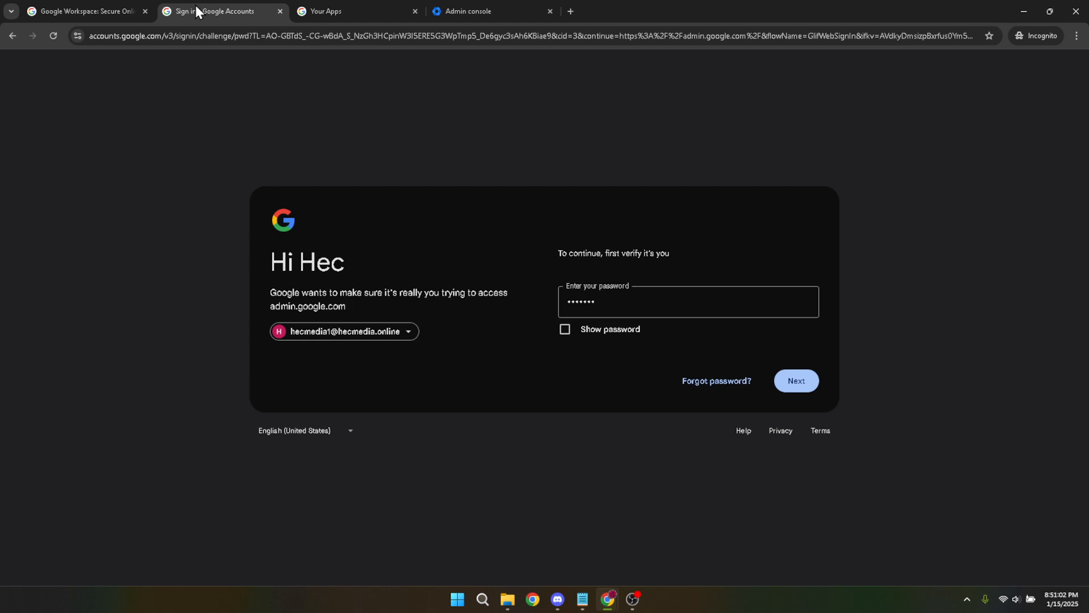
# Show the Google apps launcher listing Admin from the Workspace Your Apps dashboard.
pyautogui.click(688, 302)
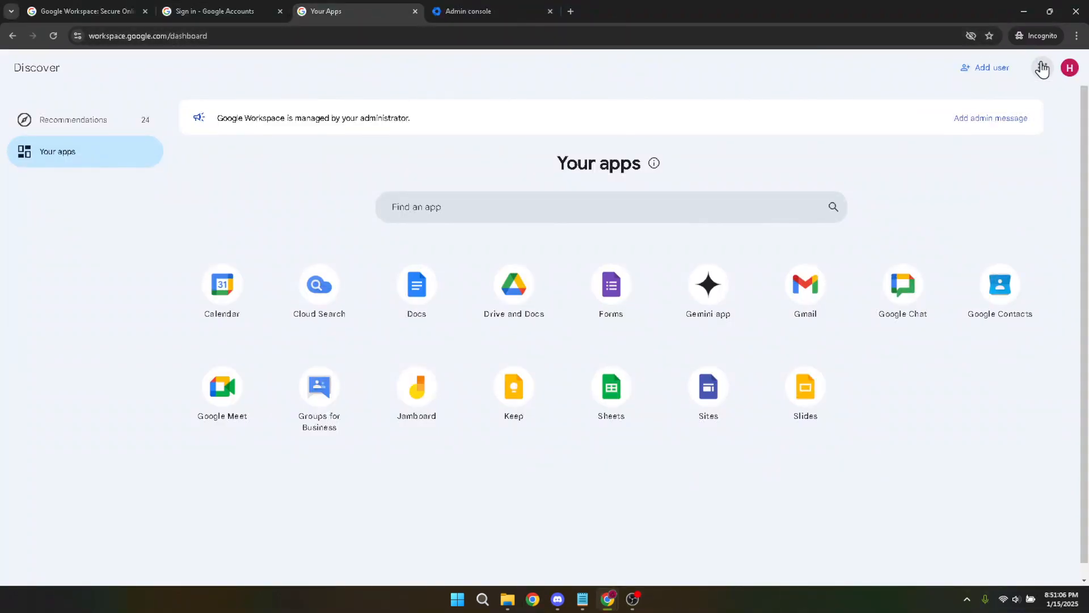
pyautogui.click(1042, 67)
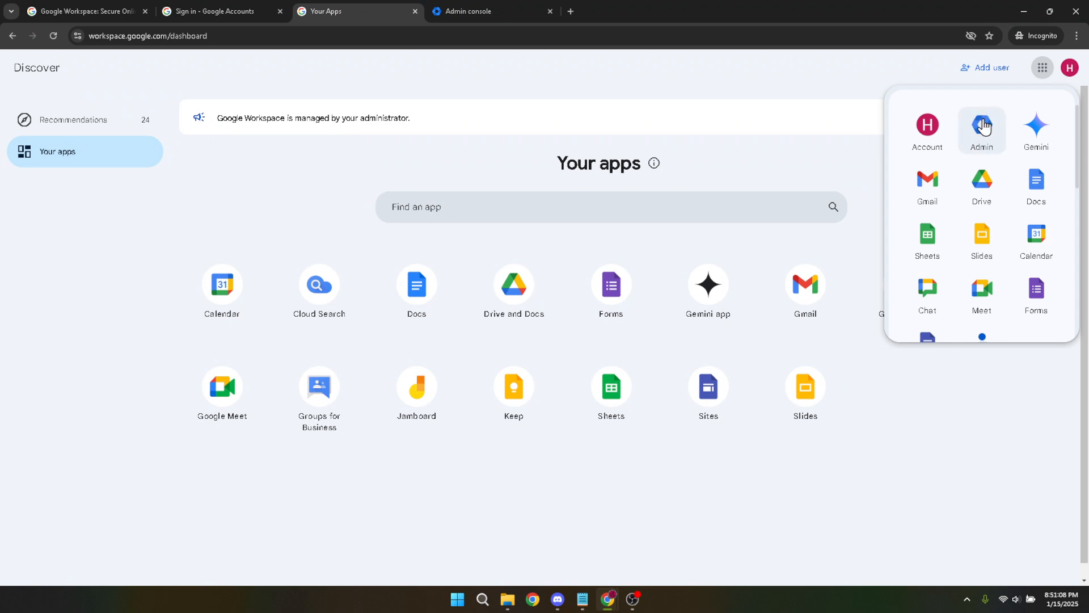
pyautogui.moveTo(982, 128)
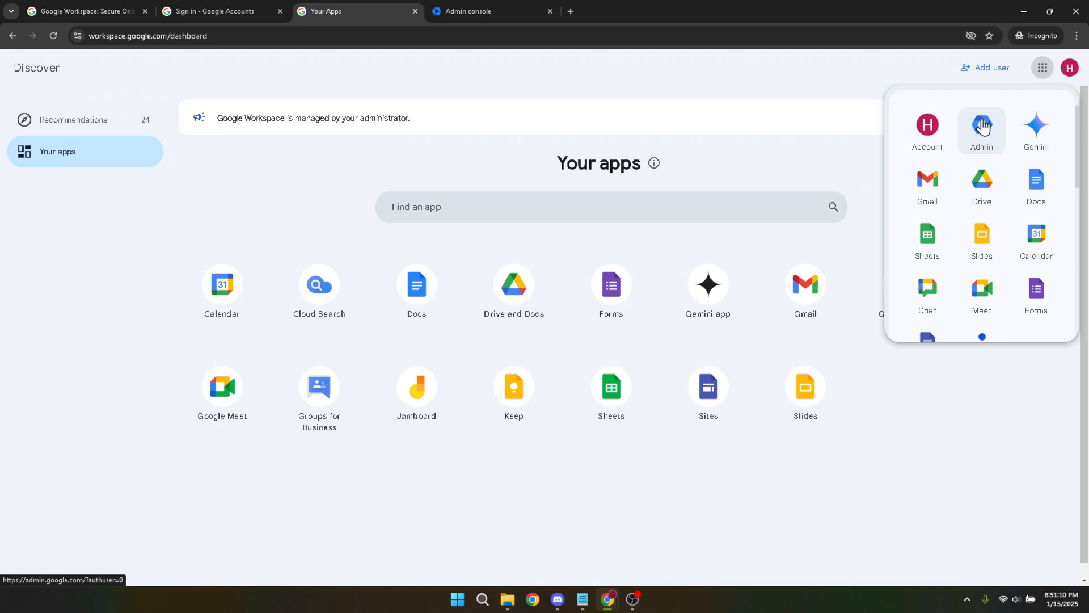
# Navigate the Admin console to Account > Domains > Allowlisted domains, currently empty.
pyautogui.click(487, 11)
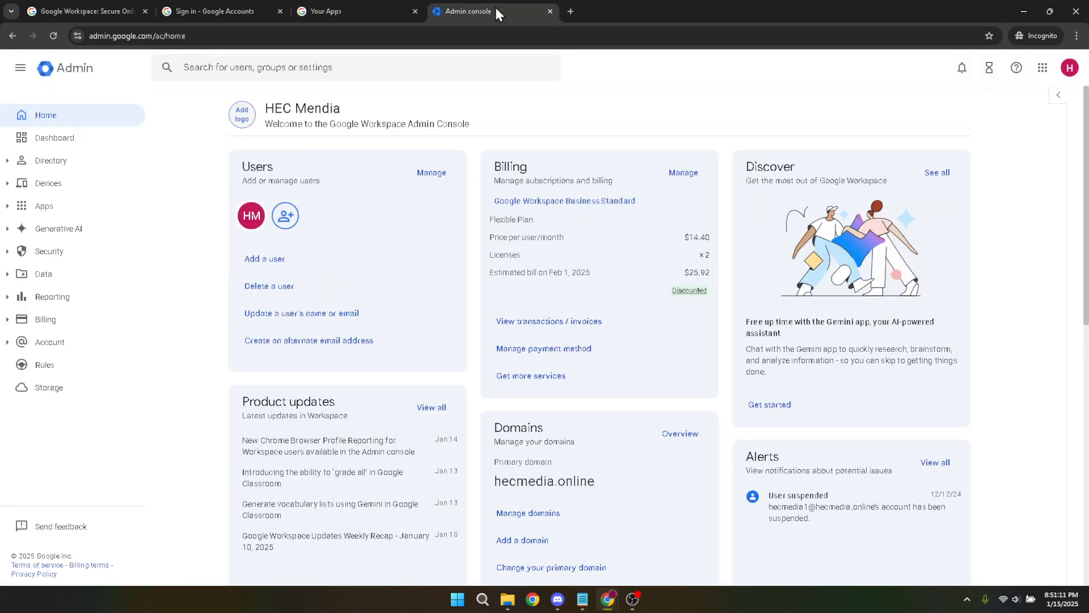
pyautogui.moveTo(591, 86)
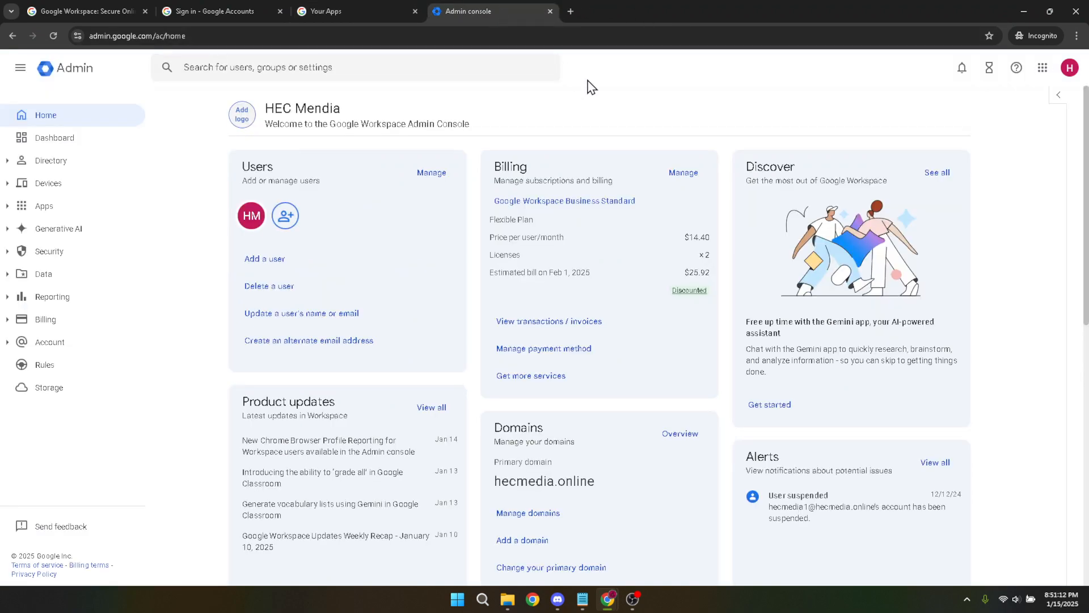
pyautogui.moveTo(601, 108)
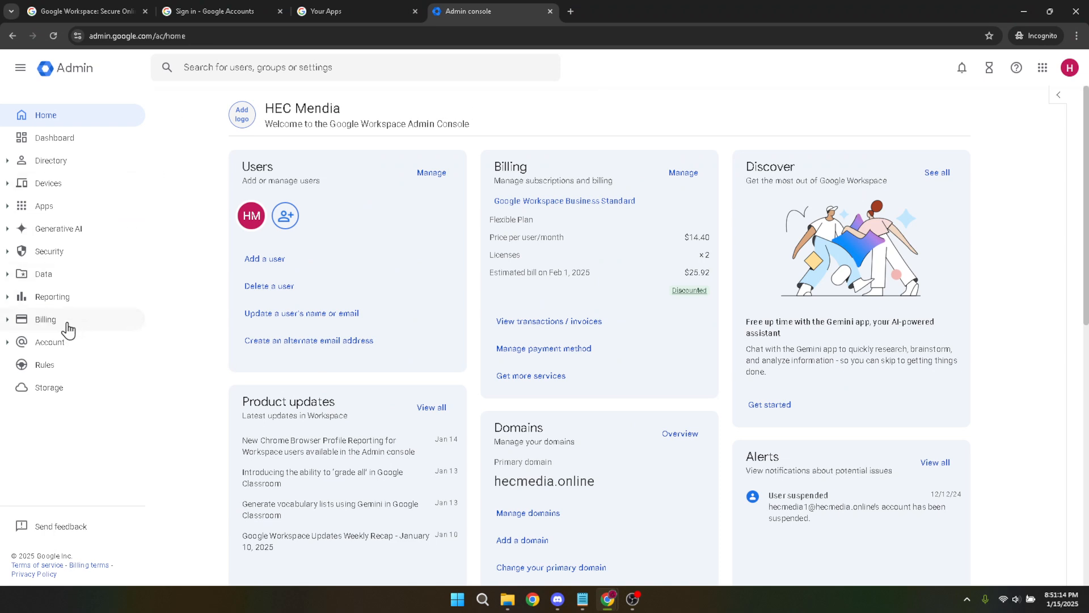
pyautogui.moveTo(43, 350)
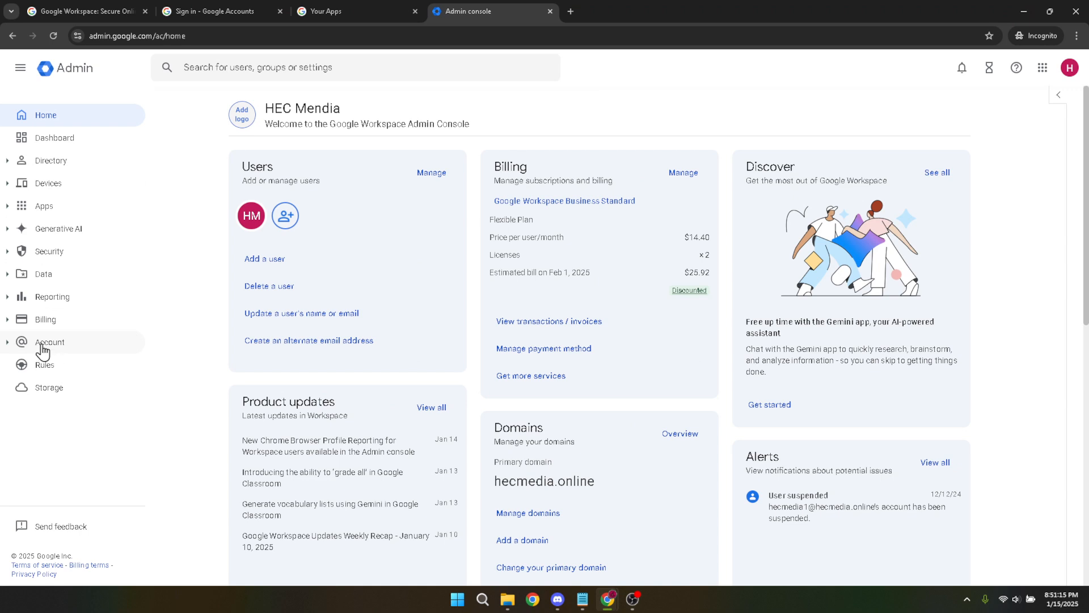
pyautogui.click(49, 342)
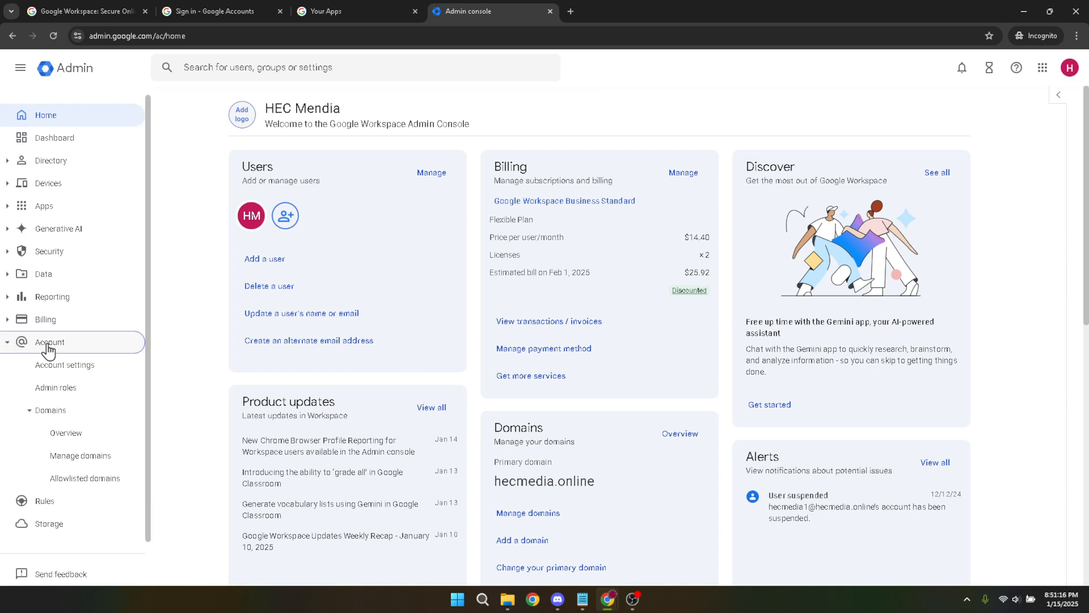
pyautogui.moveTo(65, 350)
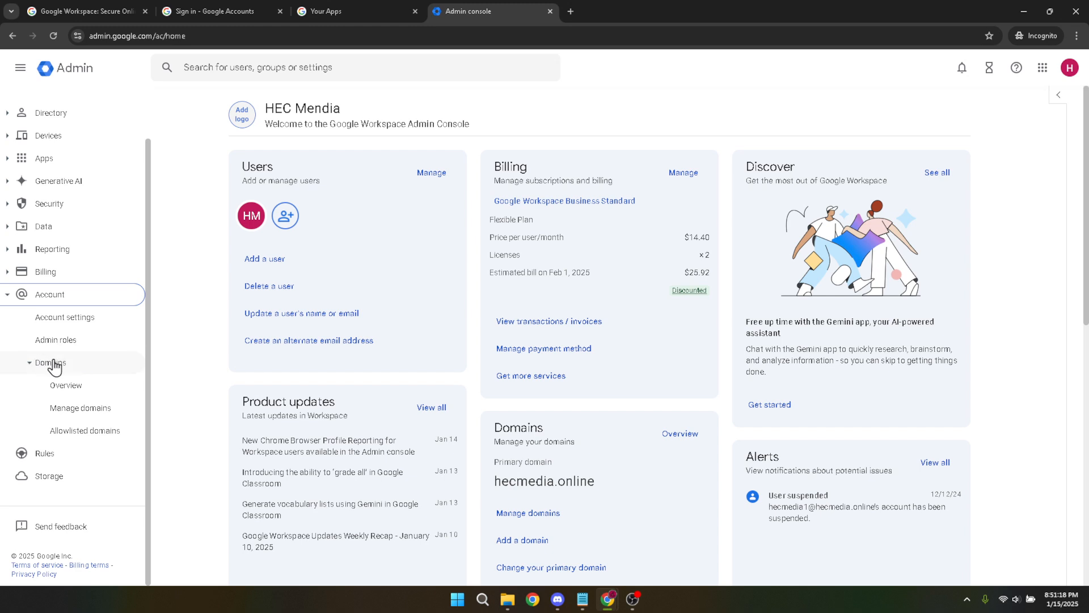
pyautogui.click(50, 363)
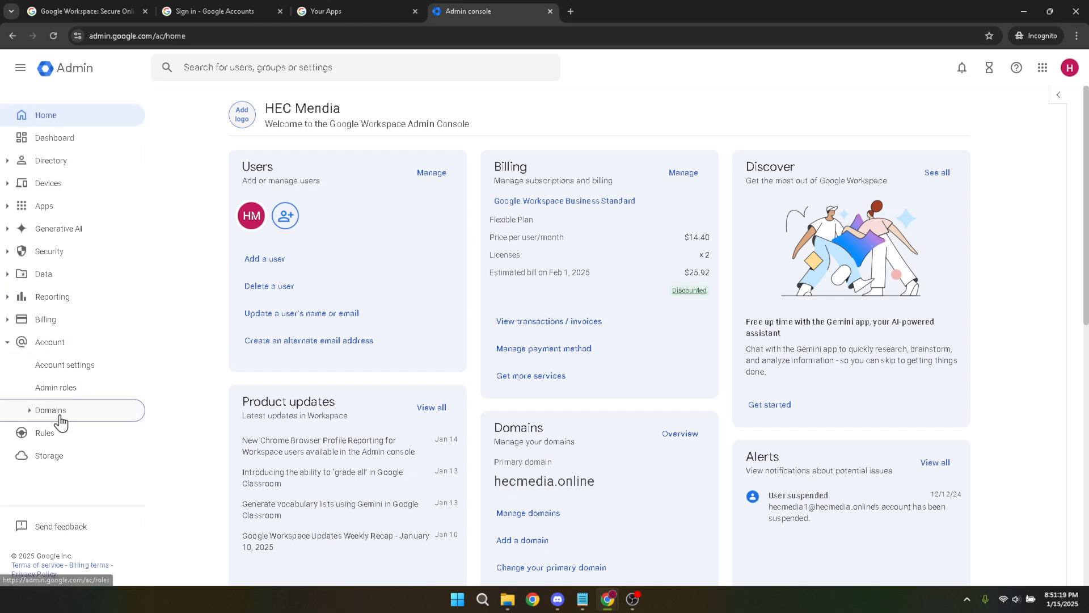
pyautogui.click(50, 409)
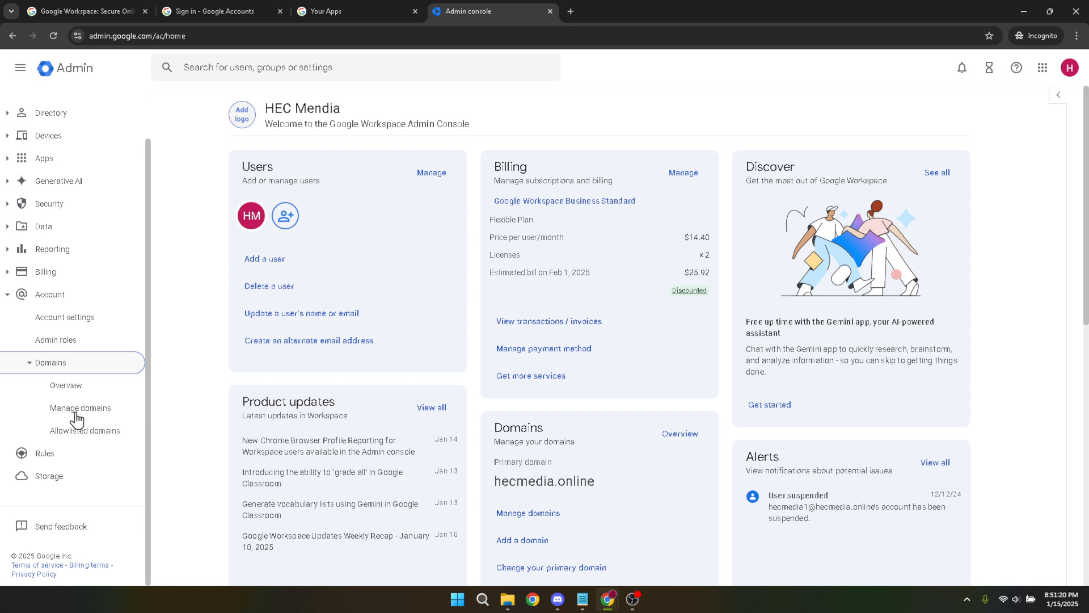
pyautogui.moveTo(76, 430)
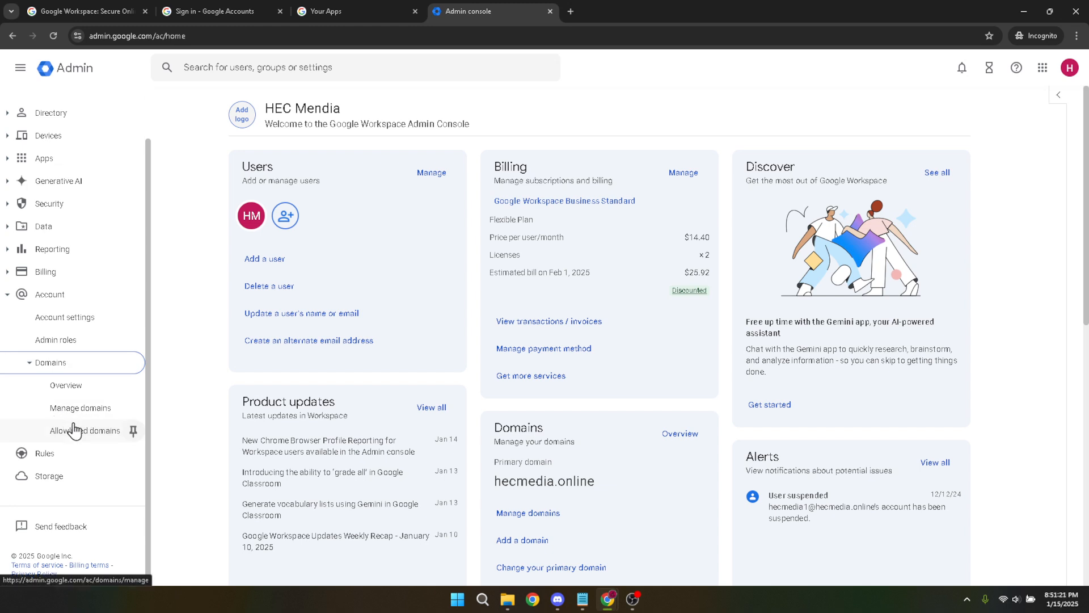
pyautogui.click(84, 430)
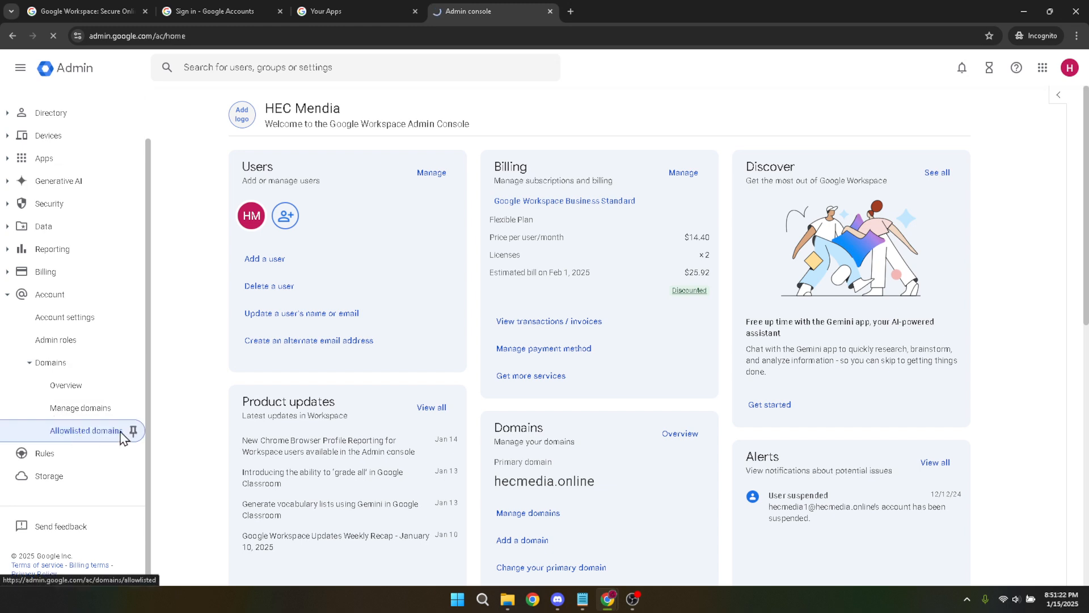
pyautogui.click(85, 431)
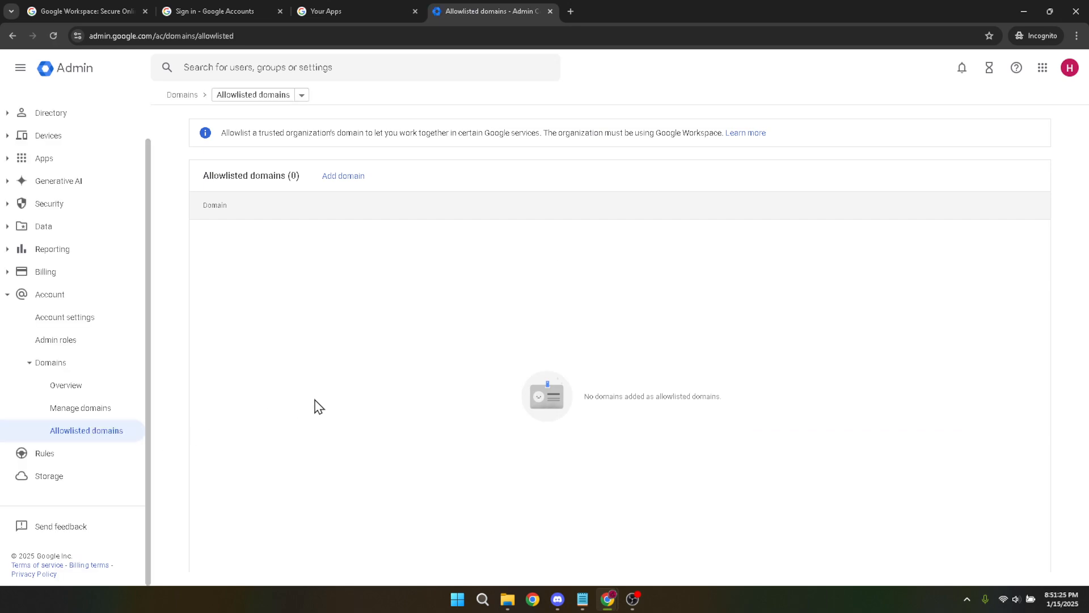
pyautogui.moveTo(333, 404)
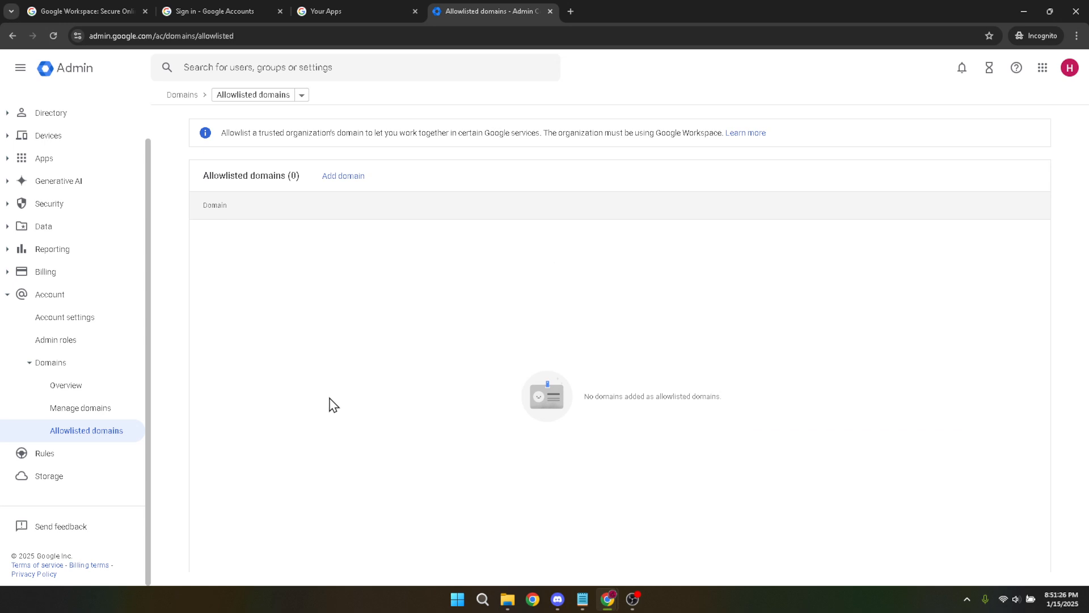
pyautogui.moveTo(544, 267)
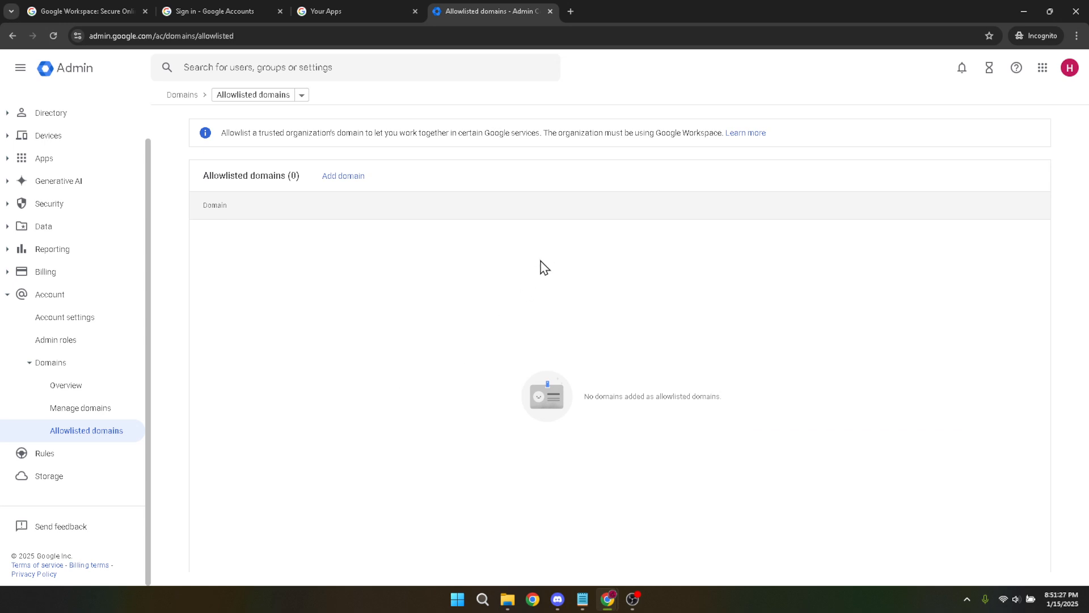
# Start adding a new domain to the allowlist via Add domain.
pyautogui.click(343, 175)
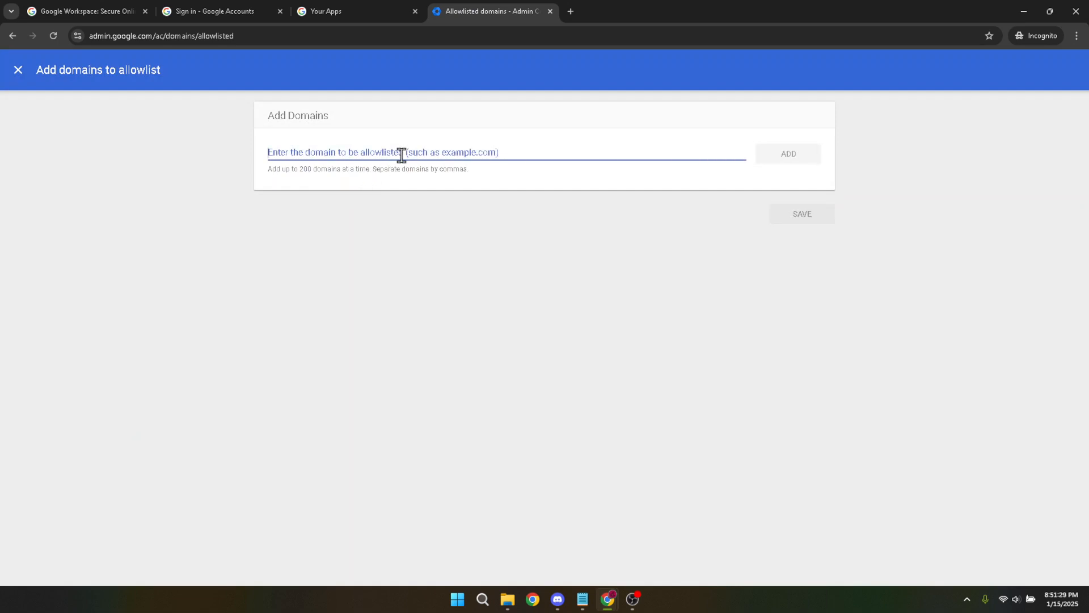
pyautogui.moveTo(402, 154)
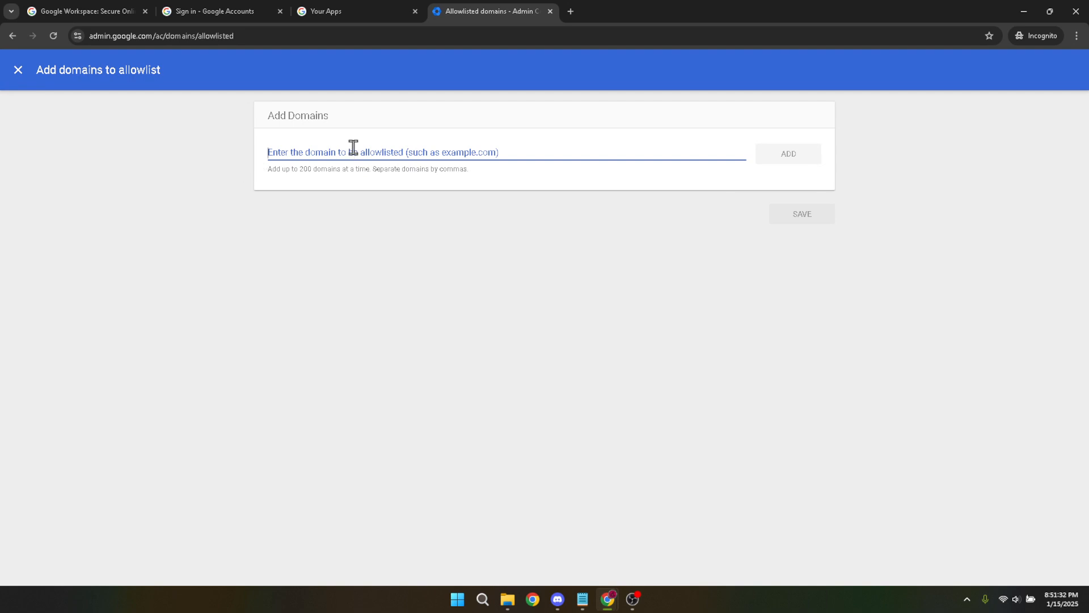
# Enter hecmedia-online.net, add it to the pending list and save the allowlist.
pyautogui.write('hecmedi')
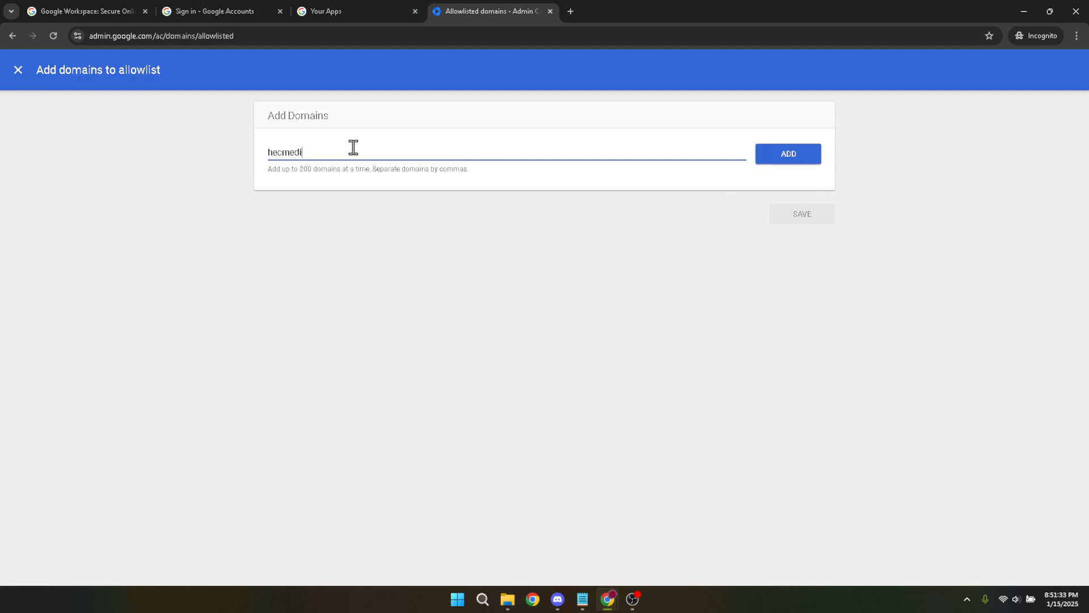
pyautogui.write('a')
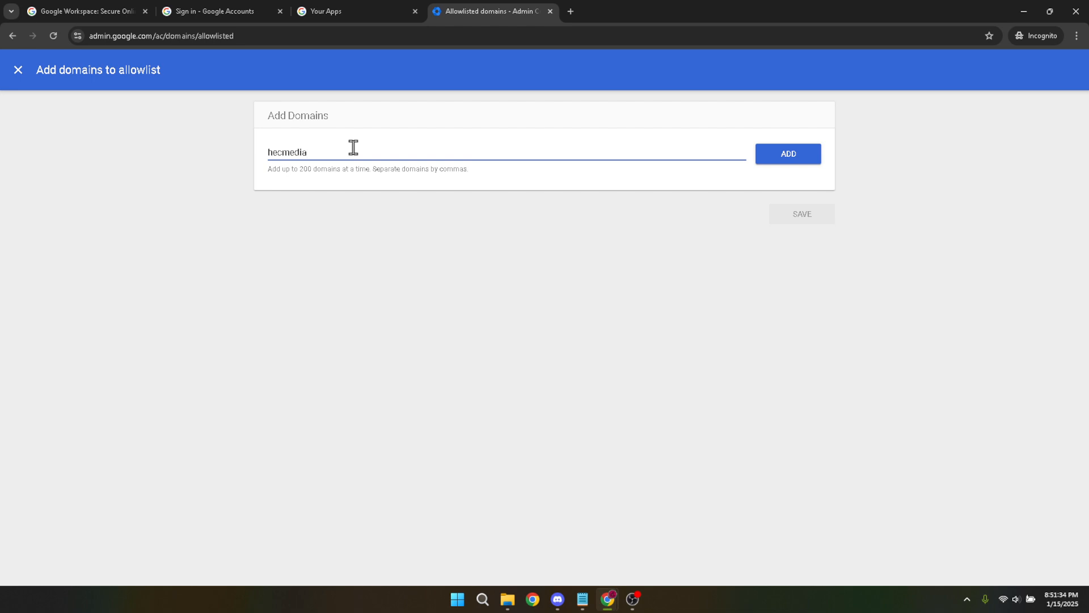
pyautogui.write('-onli')
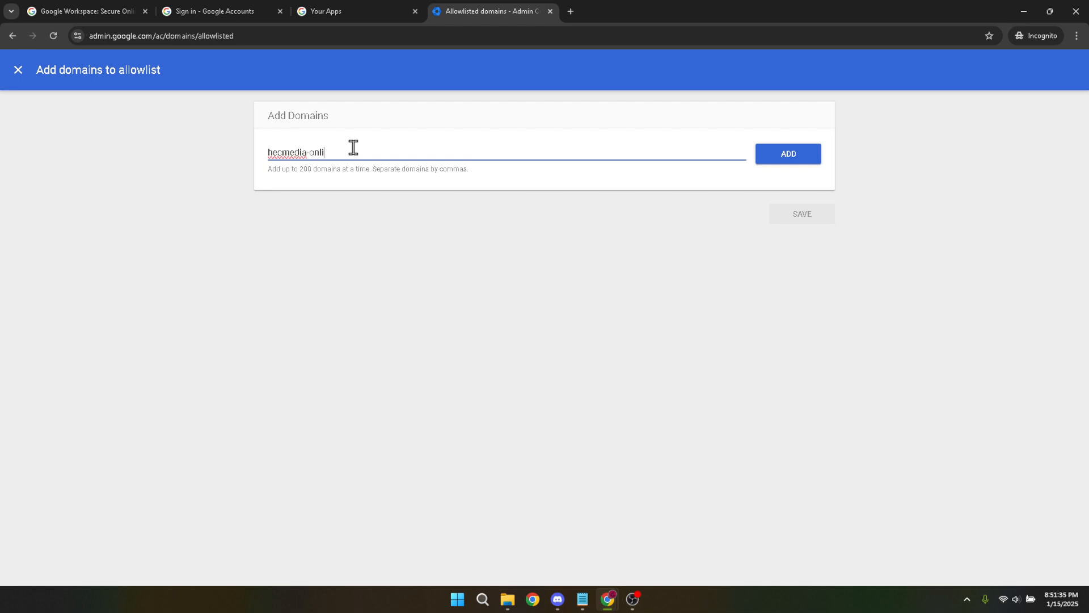
pyautogui.write('ne.net')
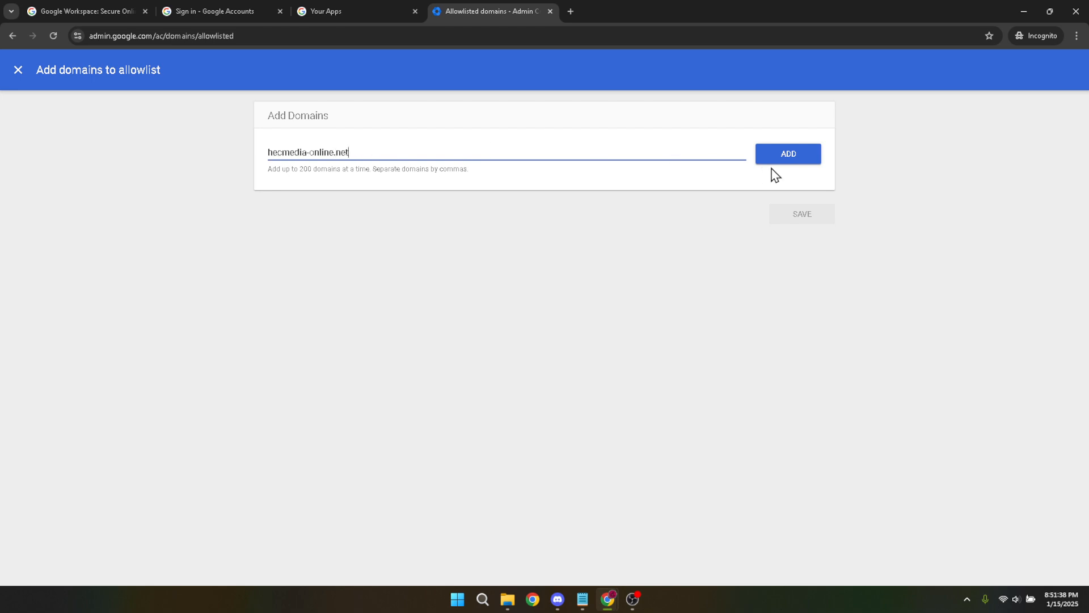
pyautogui.click(787, 153)
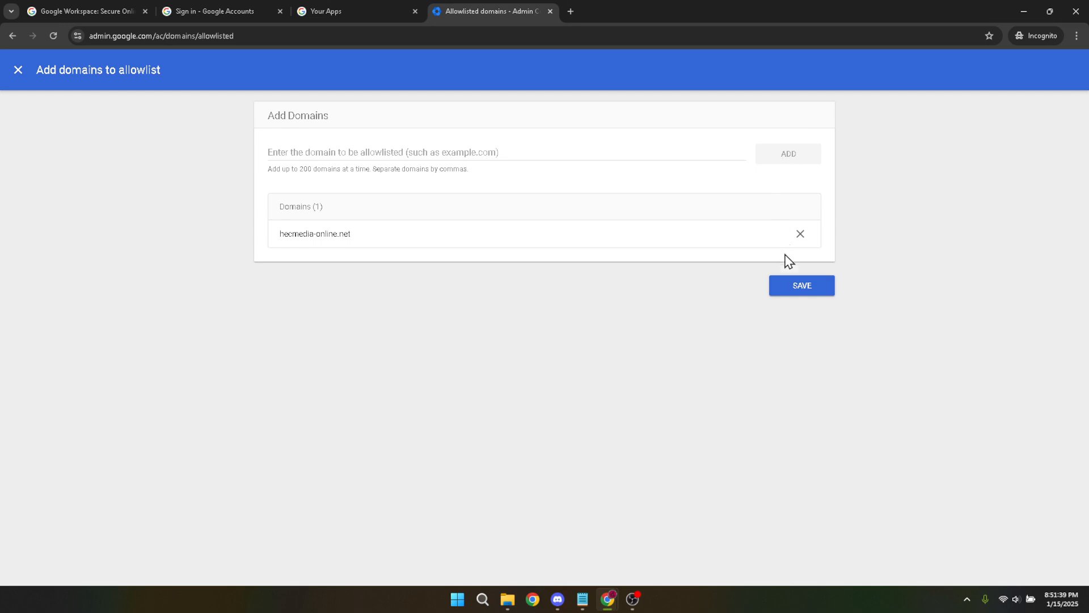
pyautogui.click(801, 285)
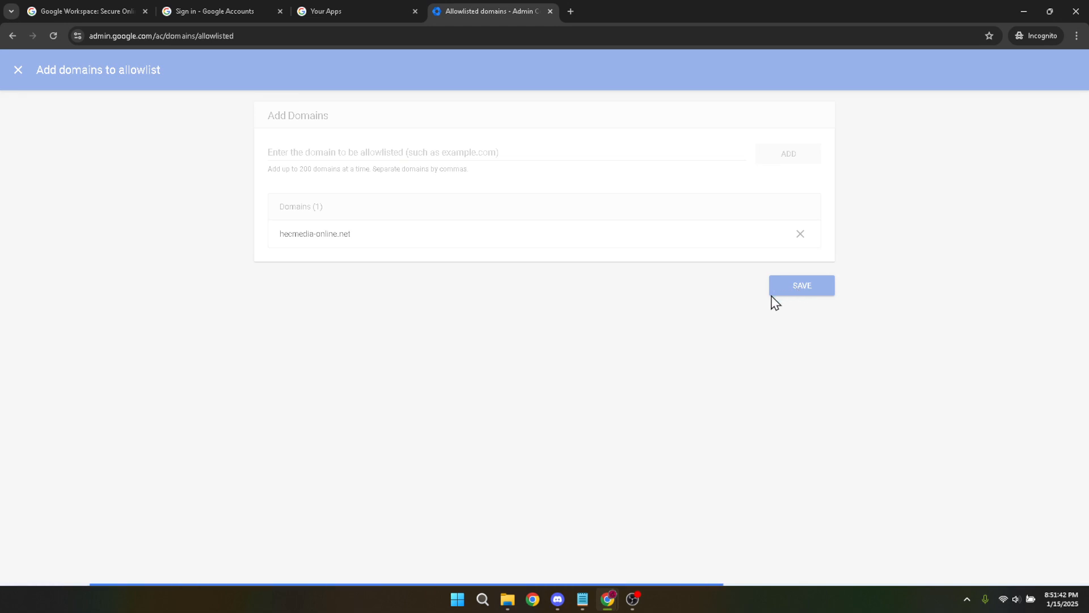
# Confirm hecmedia-online.net now appears as the one allowlisted domain with the success toast.
pyautogui.click(801, 285)
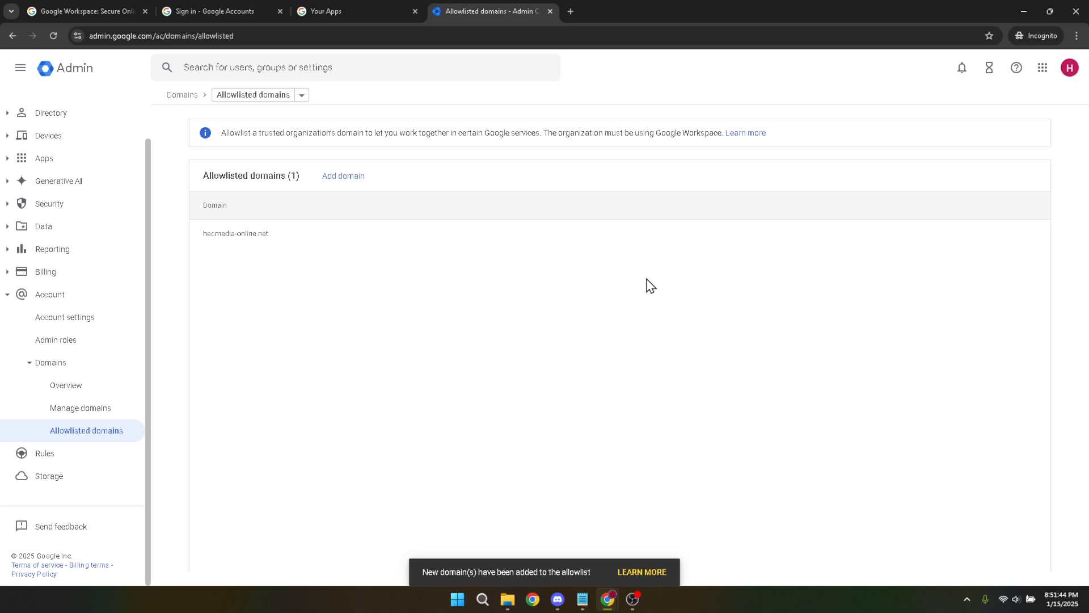
pyautogui.moveTo(494, 258)
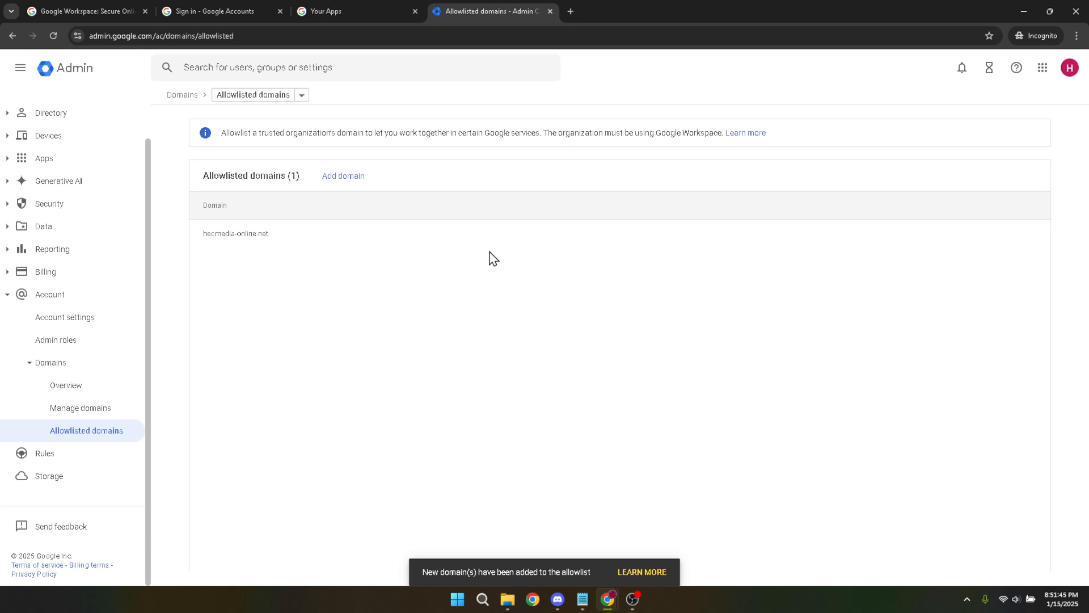
pyautogui.moveTo(344, 232)
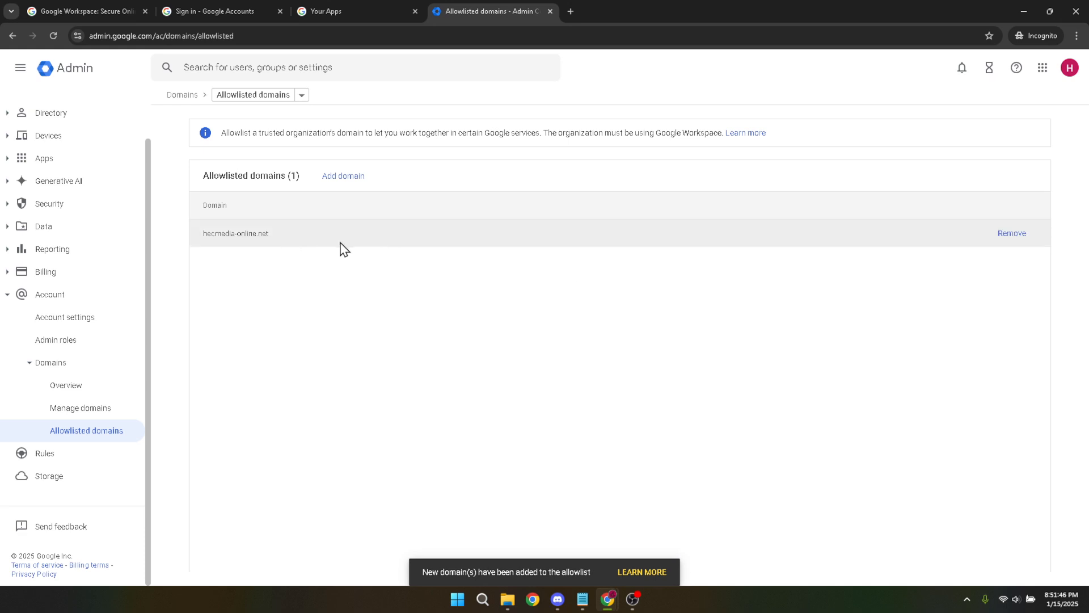
pyautogui.moveTo(425, 300)
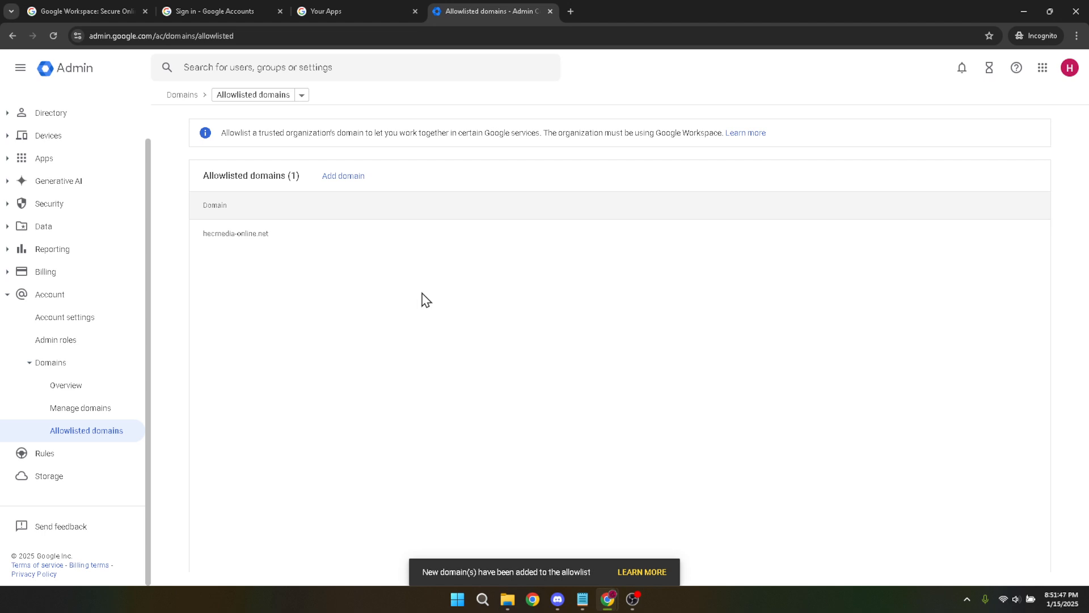
pyautogui.moveTo(431, 310)
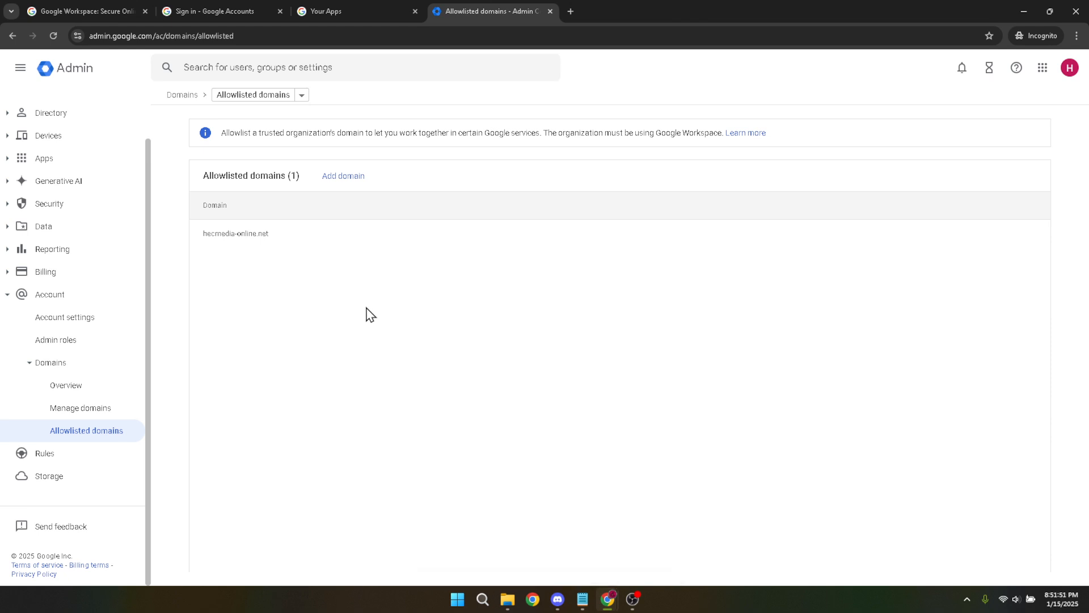
pyautogui.moveTo(367, 319)
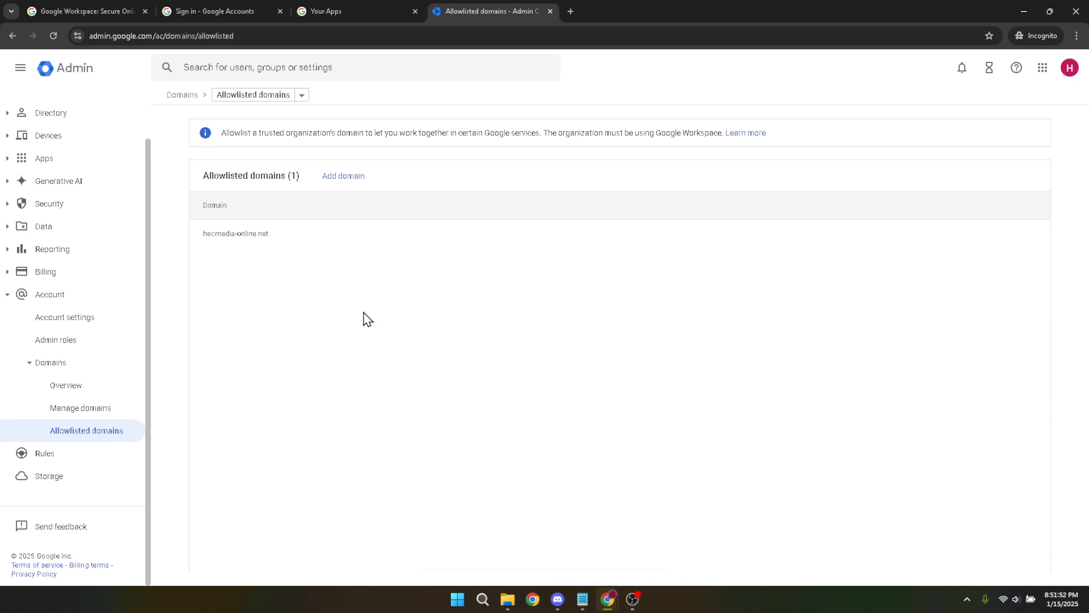